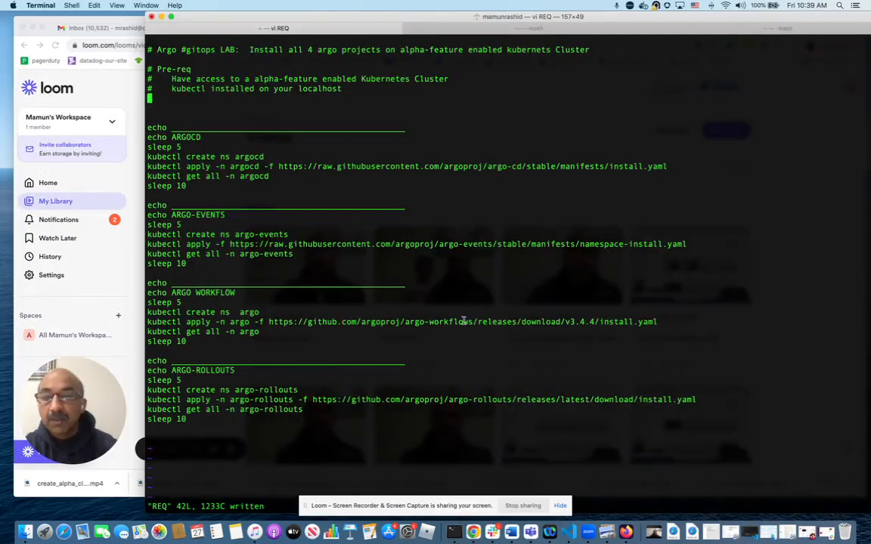
pyautogui.moveTo(389, 61)
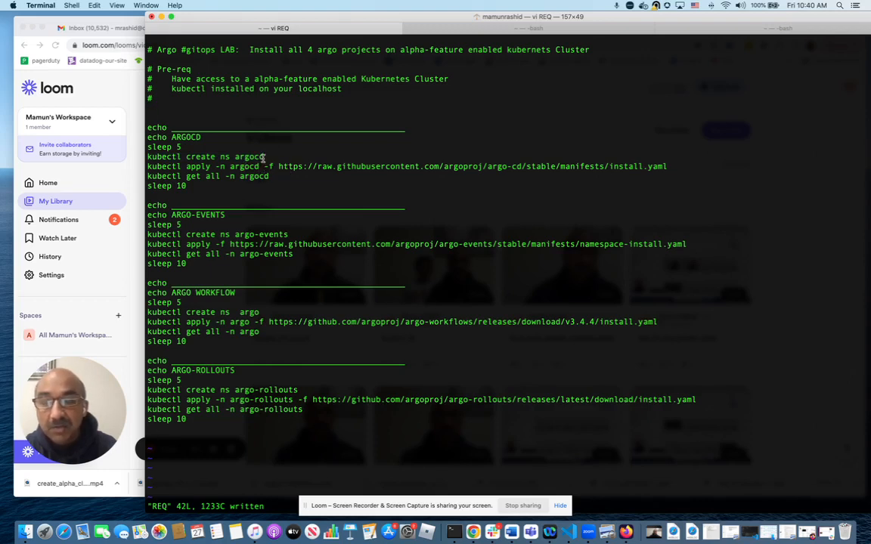
pyautogui.moveTo(246, 223)
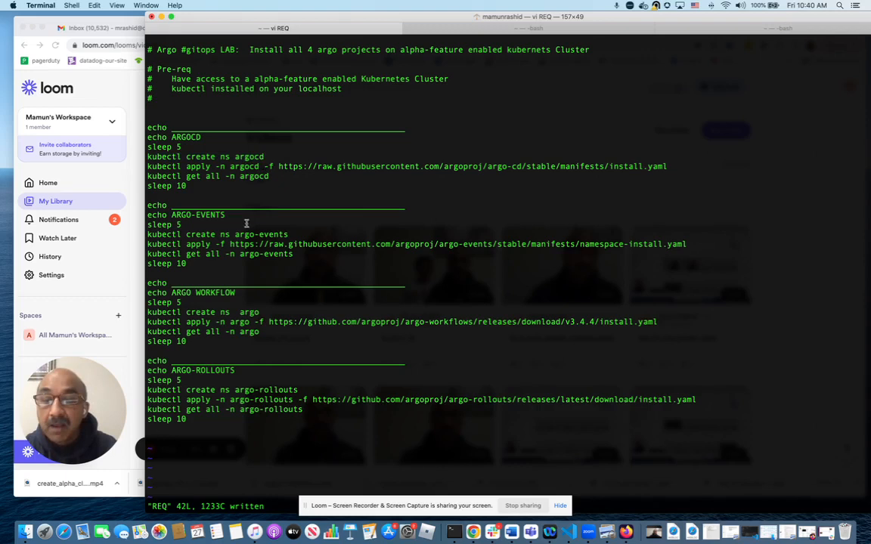
# - Review the REQ install script in vi, quit, and attempt ./REQ, which fails with permission denied
pyautogui.doubleClick(250, 234)
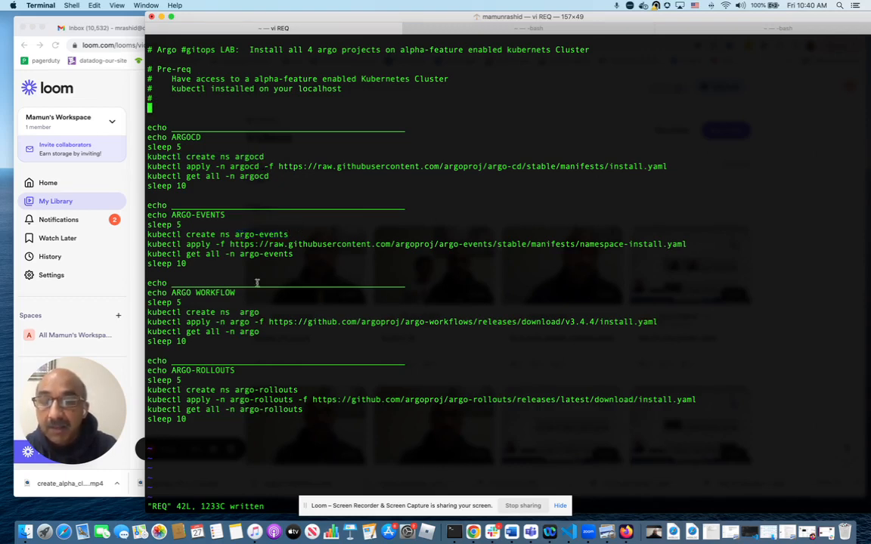
pyautogui.moveTo(240, 325)
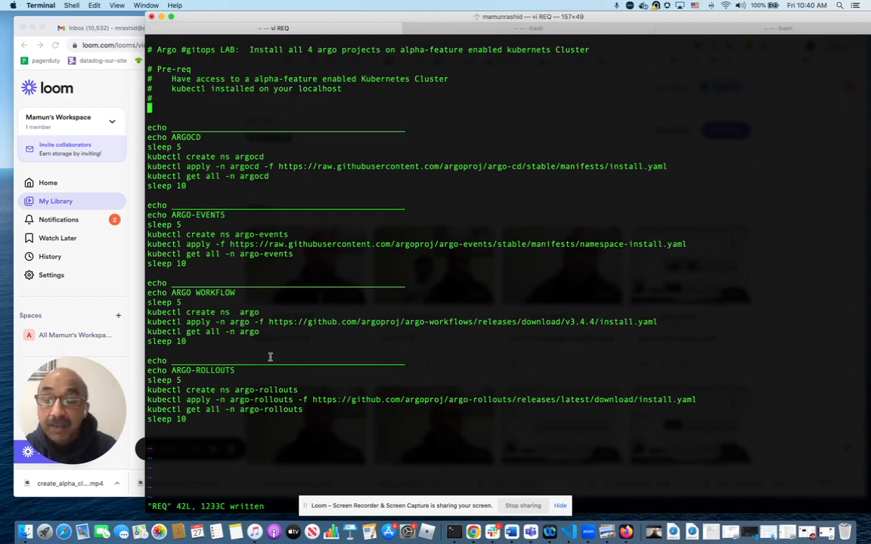
pyautogui.moveTo(281, 373)
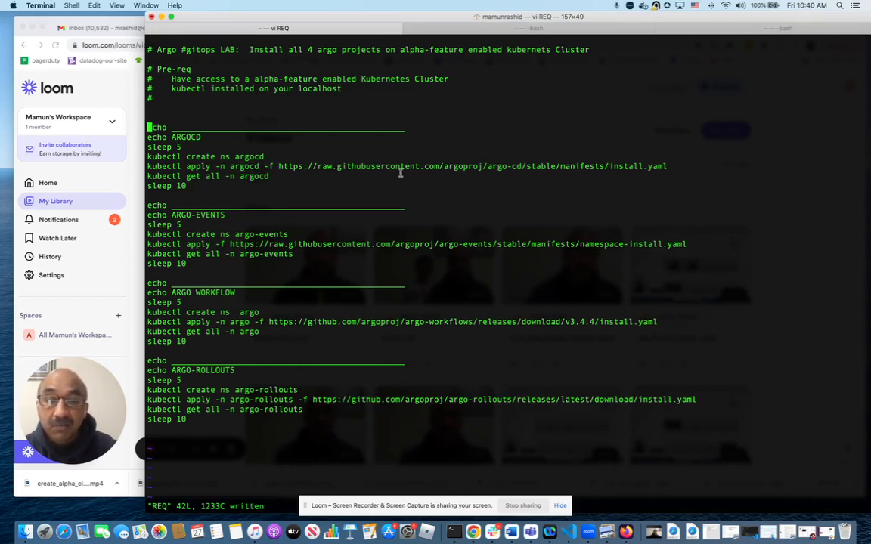
pyautogui.moveTo(593, 171)
pyautogui.write('./REQ')
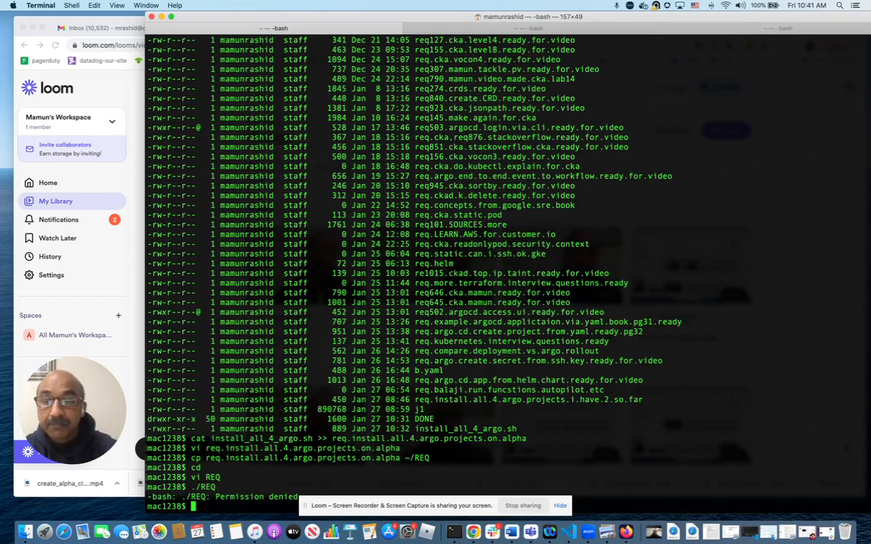
# - Clear the screen and make REQ executable with chmod 744 REQ
pyautogui.write('clear')
pyautogui.write('chm')
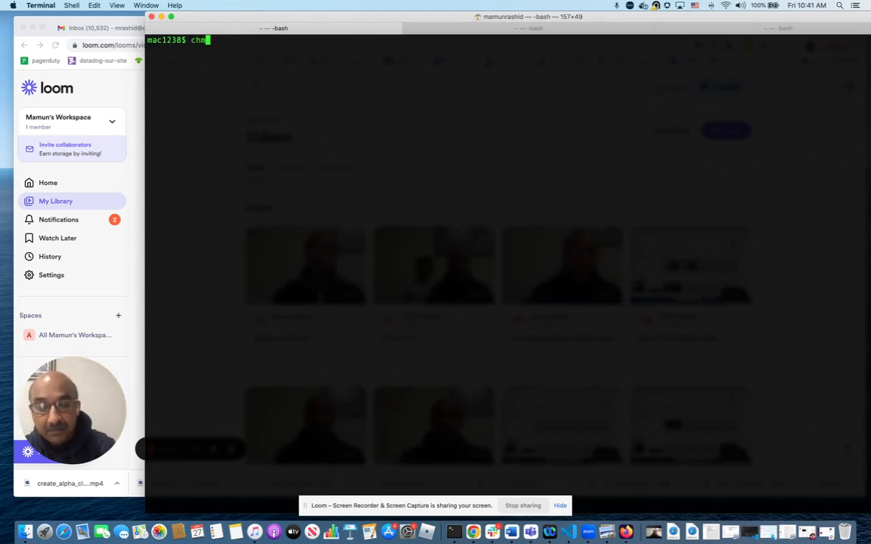
pyautogui.write('od')
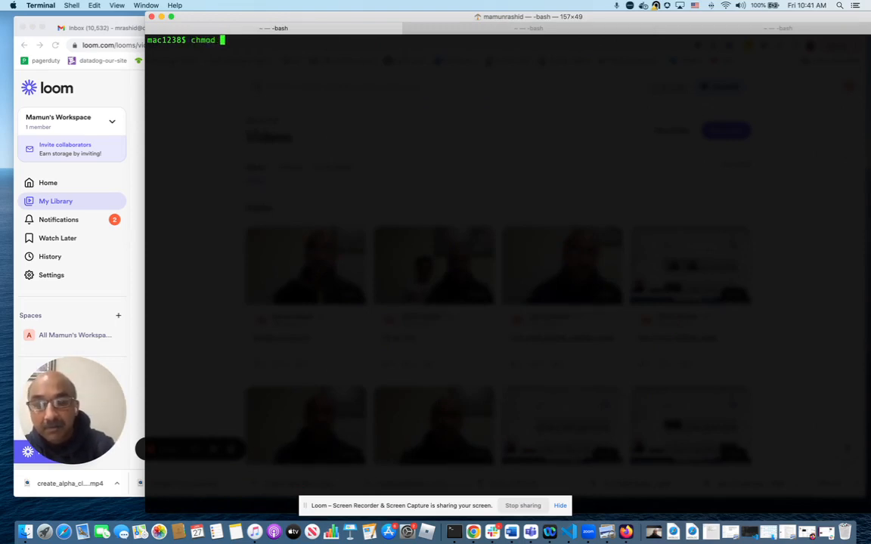
pyautogui.write('744 REQ')
pyautogui.write('./REQ')
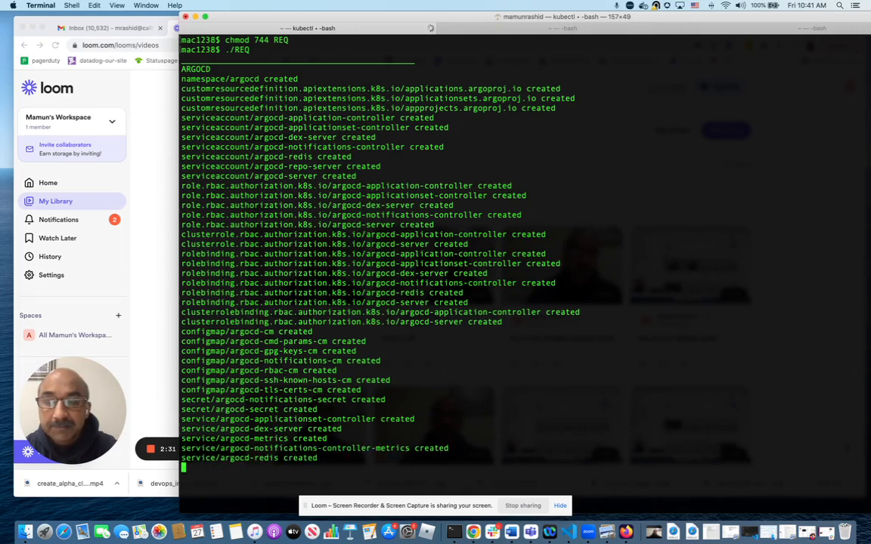
# - Run ./REQ and scroll through Argo CD's namespace, roles, configmaps, secrets, services and deployments being created
pyautogui.scroll(-3)
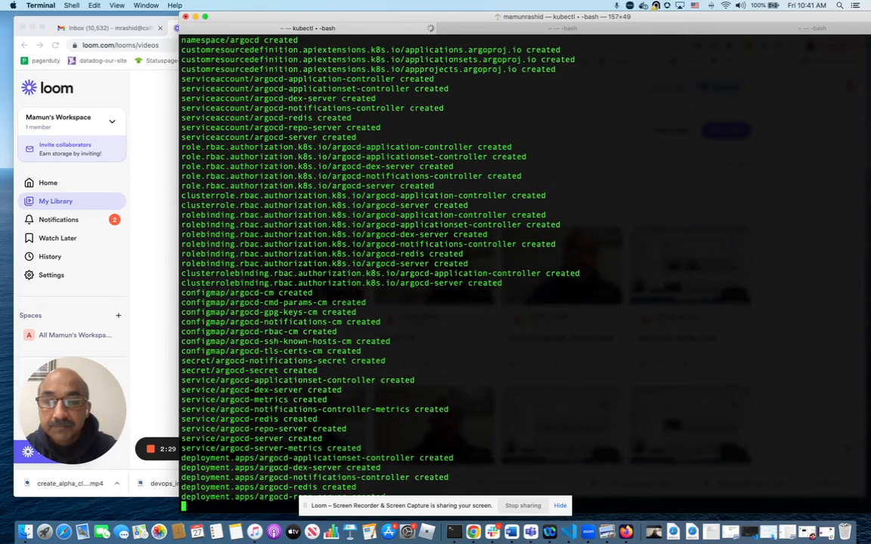
pyautogui.scroll(-3)
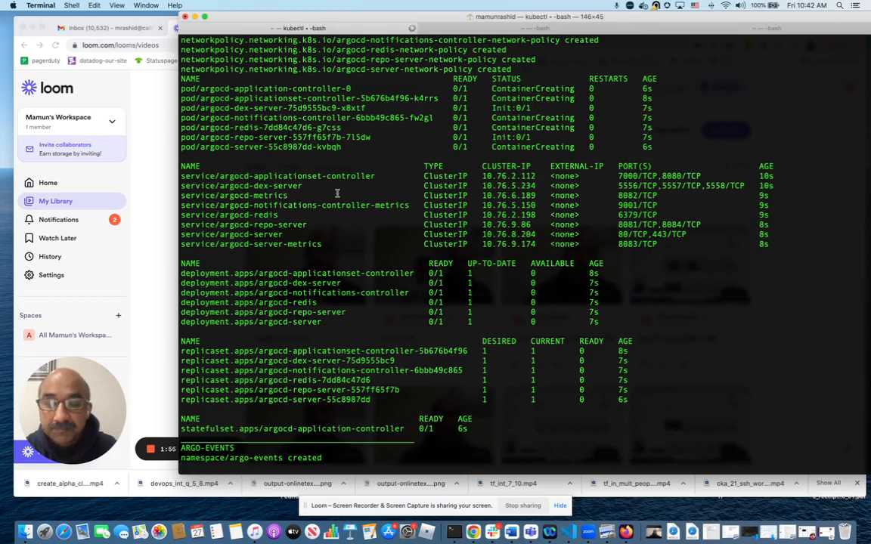
# - Scroll the kubectl get all -n argocd output as pods, services and replicasets list and argo-events begins
pyautogui.scroll(-3)
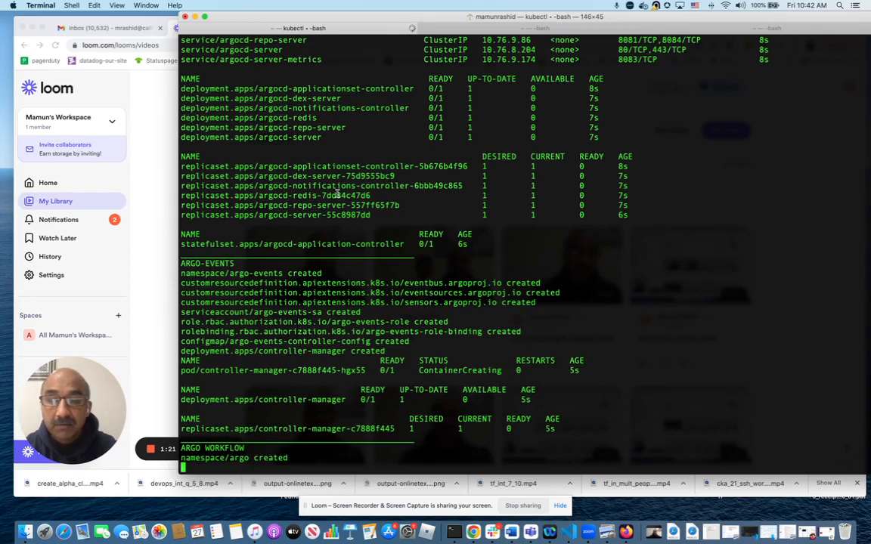
# - Scroll through the Argo Events install finishing and Argo Workflows' namespace, roles, services and deployments being created
pyautogui.scroll(-3)
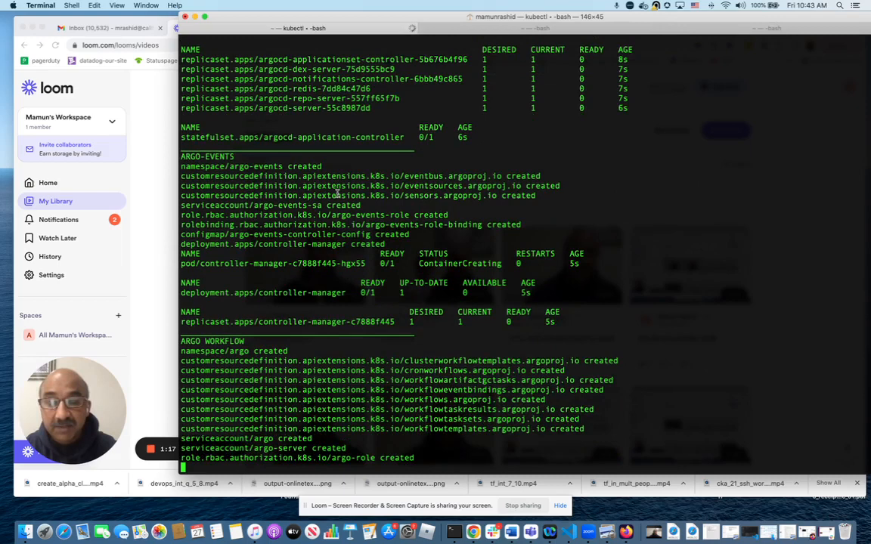
pyautogui.scroll(-3)
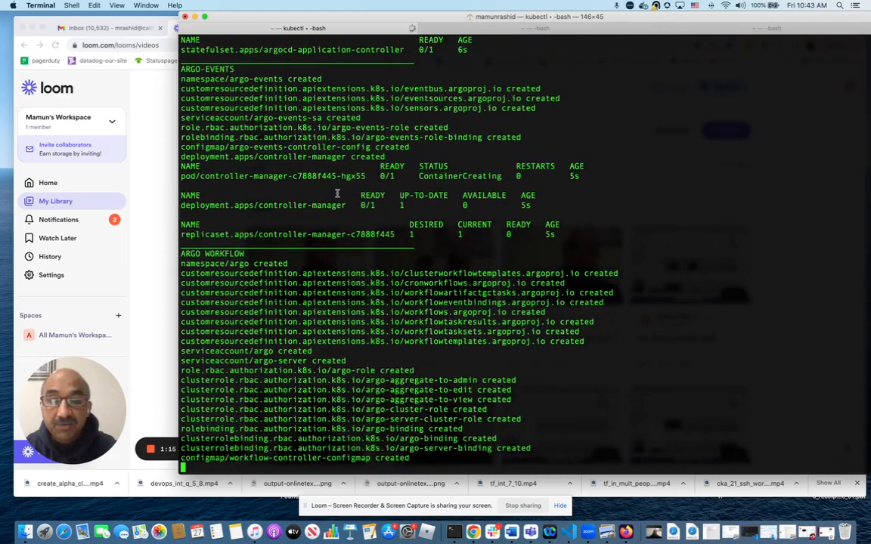
pyautogui.scroll(-3)
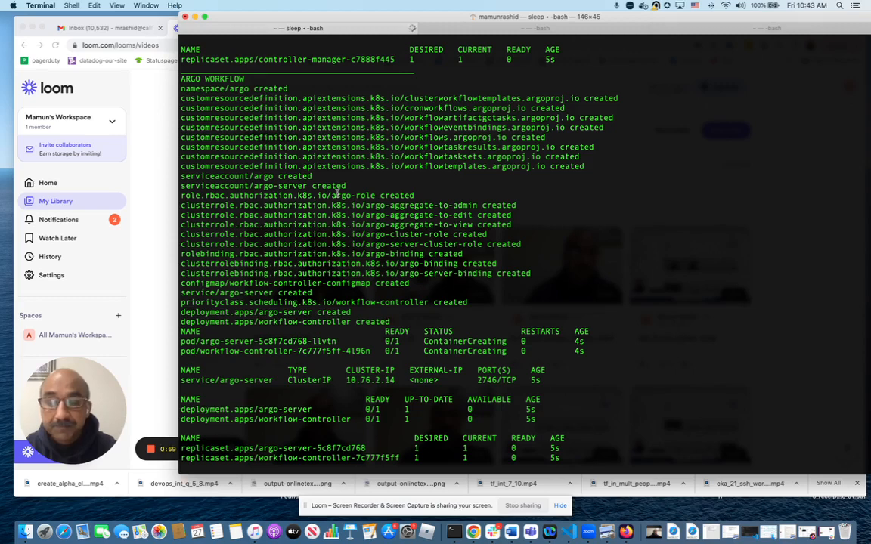
pyautogui.scroll(-3)
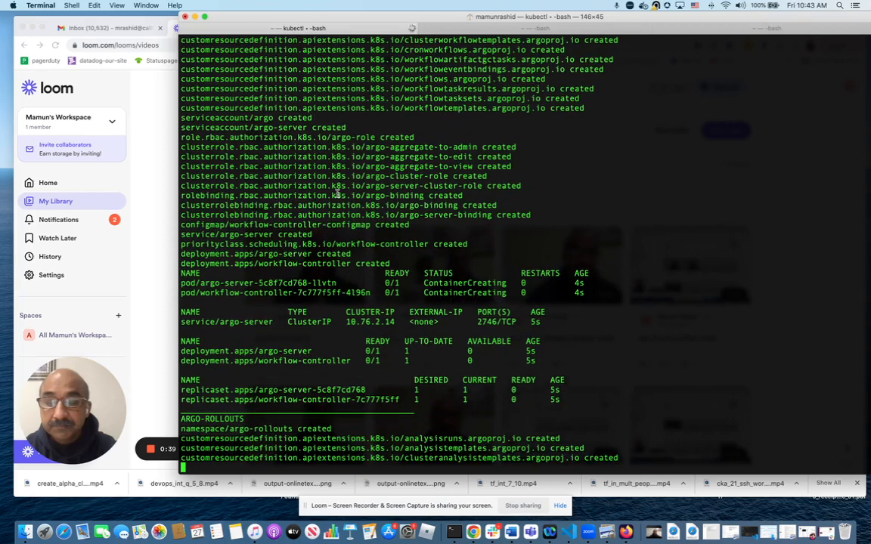
# - Scroll the ARGO-ROLLOUTS output as its CRDs, roles, metrics service and deployment are created in argo-rollouts
pyautogui.scroll(-3)
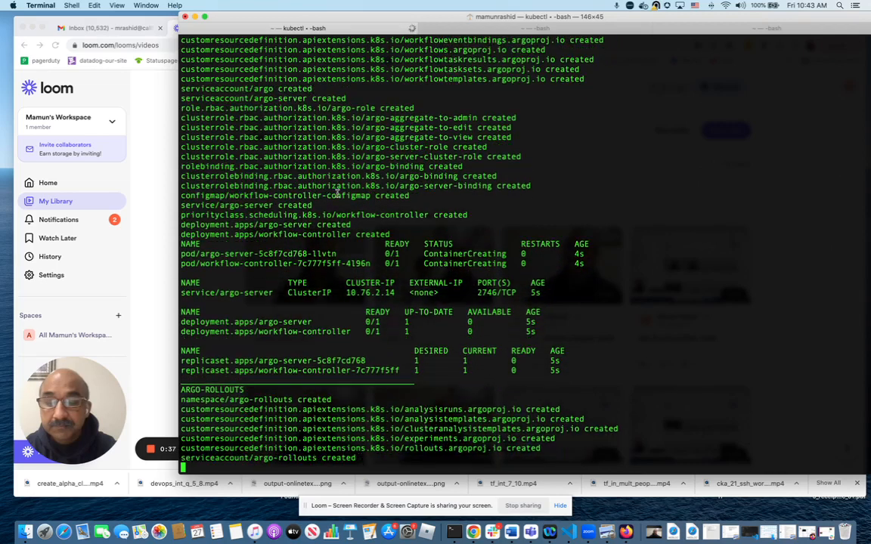
pyautogui.scroll(-3)
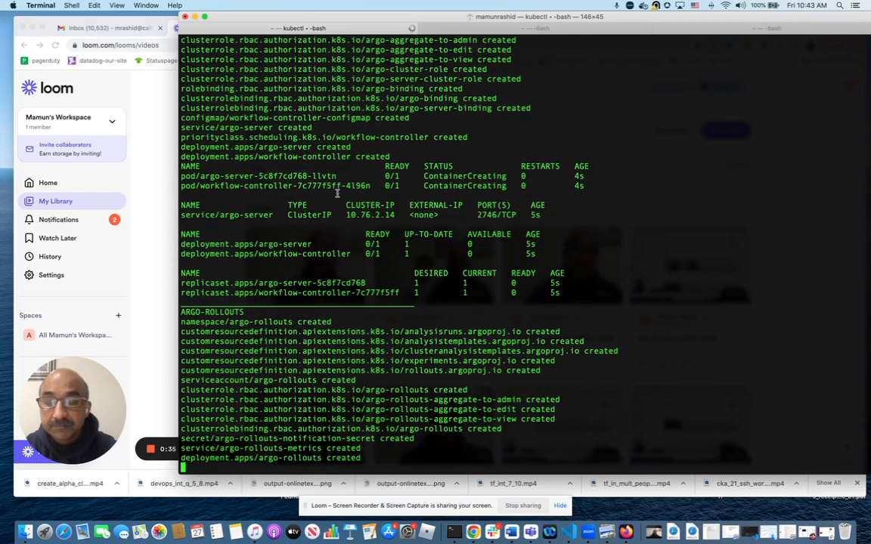